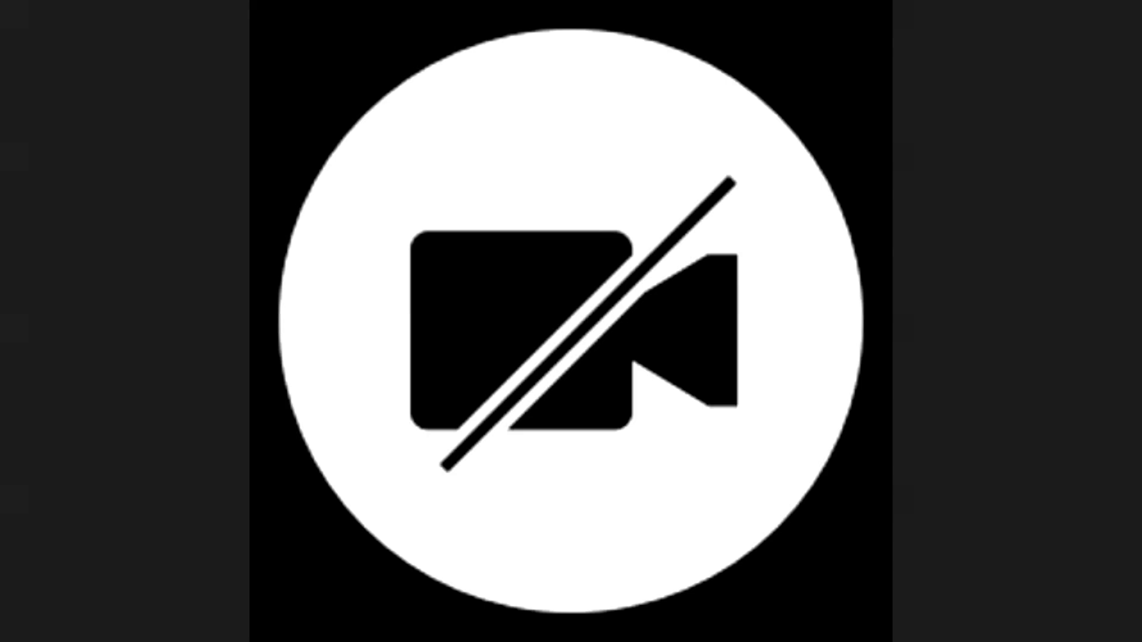
pyautogui.click(571, 321)
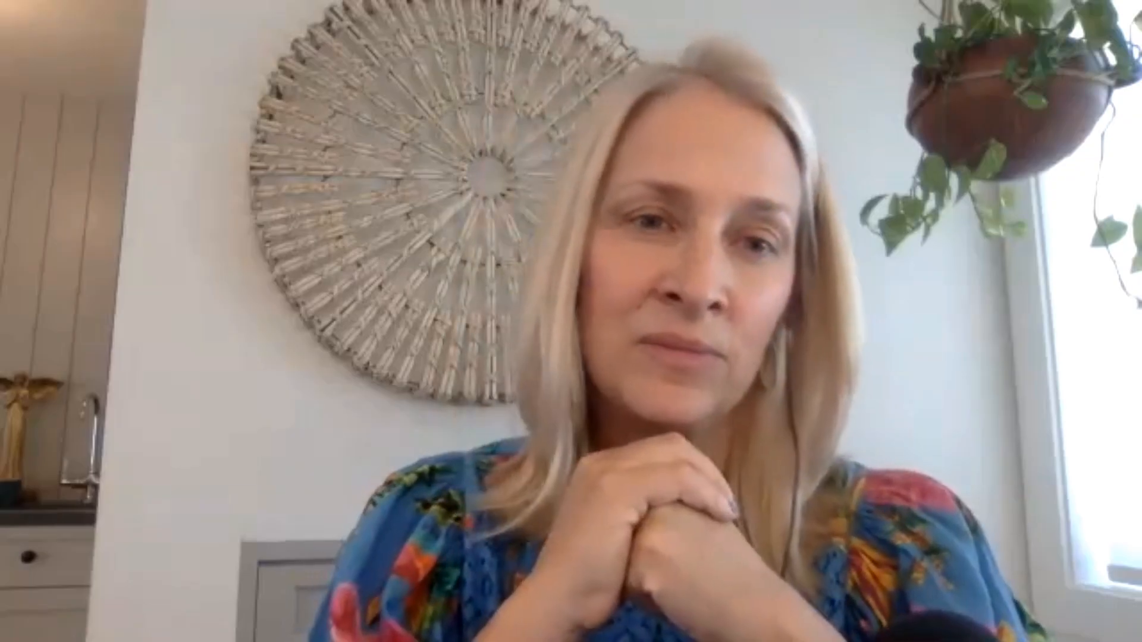
pyautogui.click(571, 321)
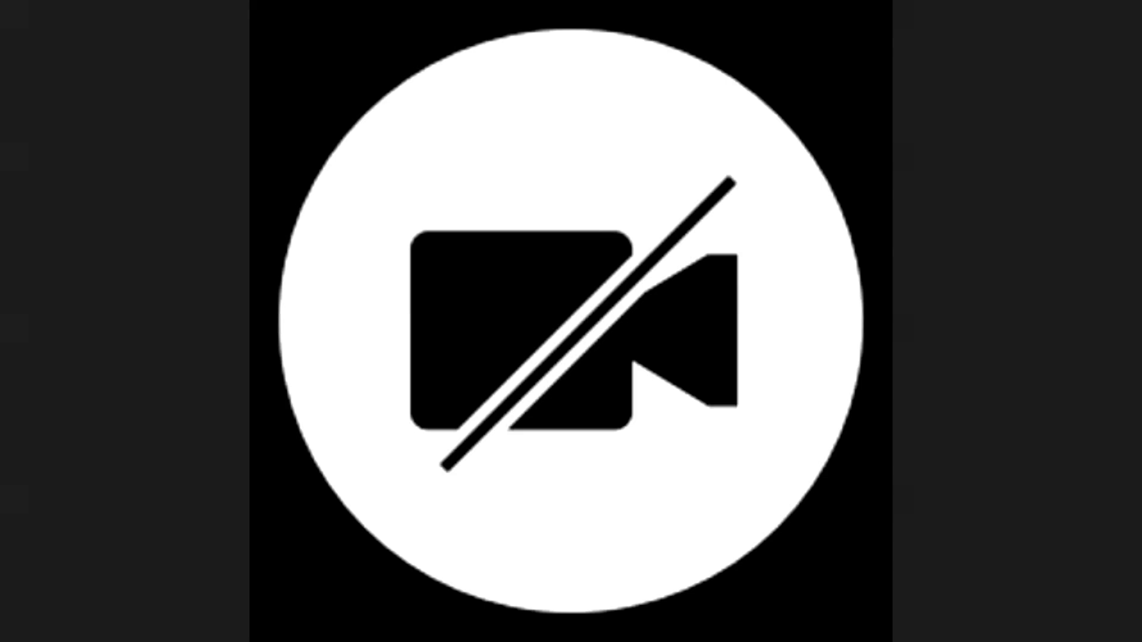